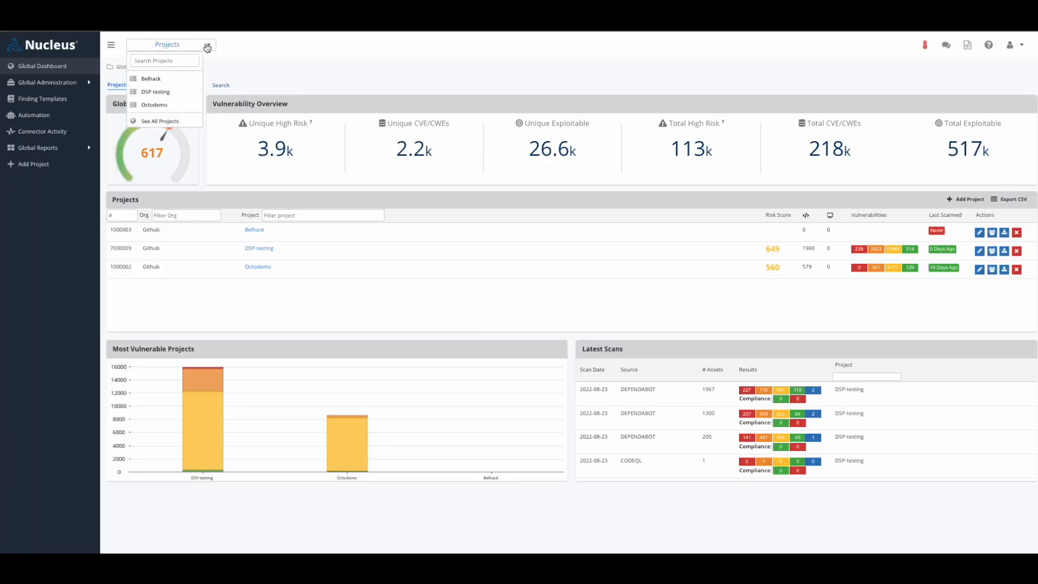
{"action": "mouse_move", "coordinate": [160, 120]}
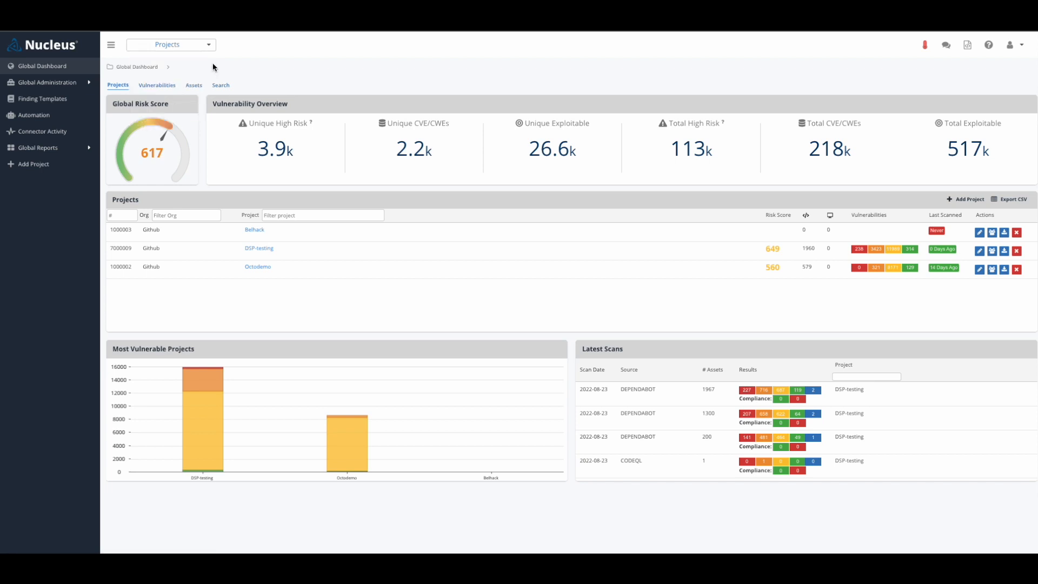
{"action": "mouse_move", "coordinate": [210, 165]}
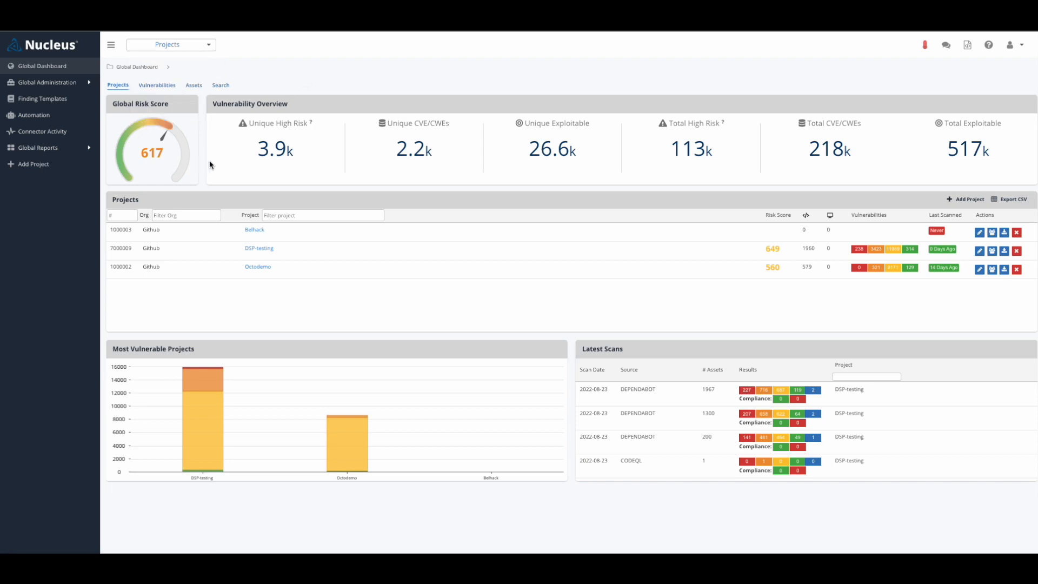
- Switch to the DSP-testing project and show the Remote code injection in Log4j finding
{"action": "left_click", "coordinate": [170, 44]}
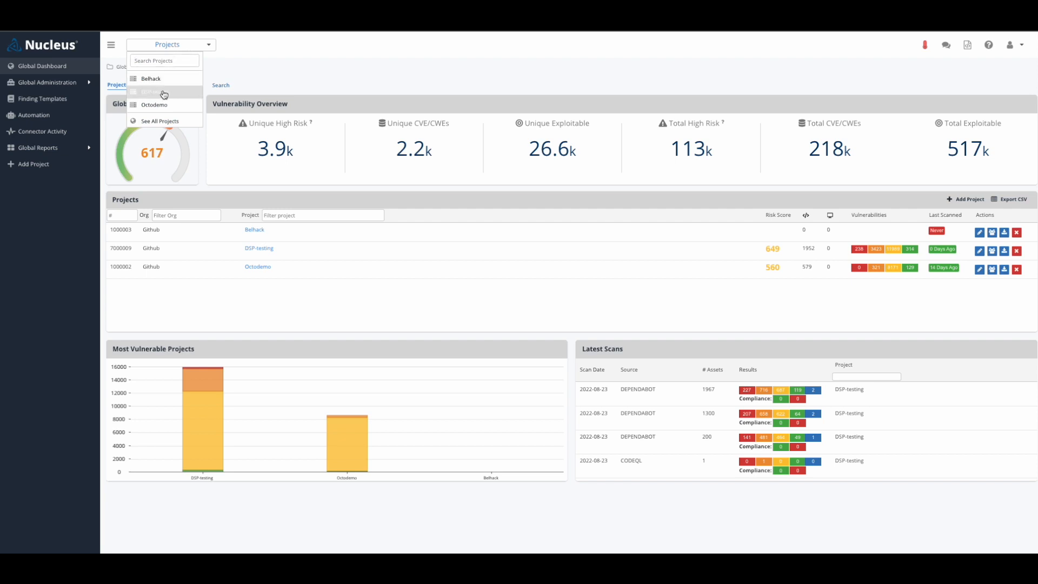
{"action": "left_click", "coordinate": [149, 91]}
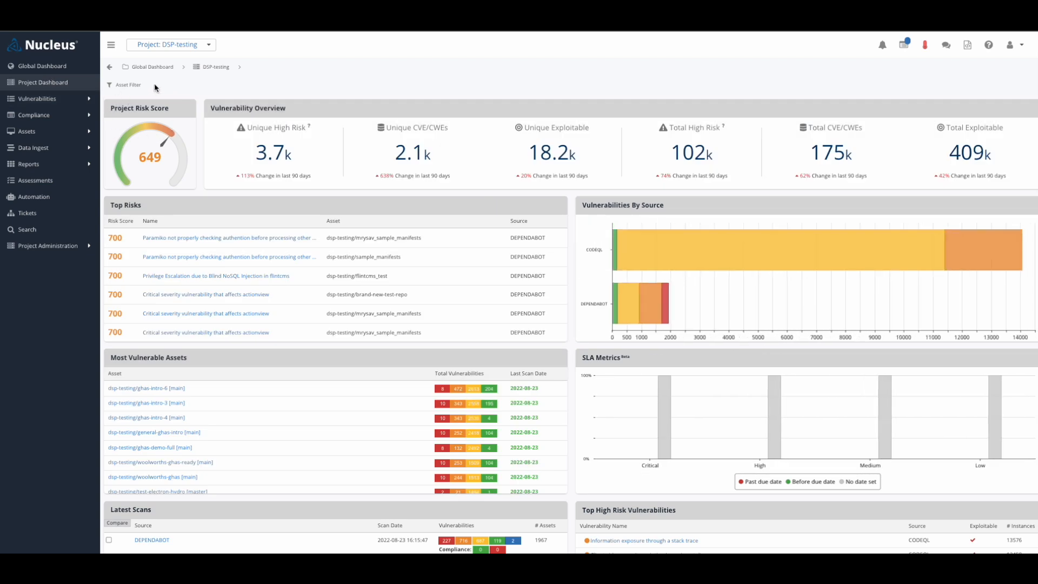
{"action": "mouse_move", "coordinate": [107, 207]}
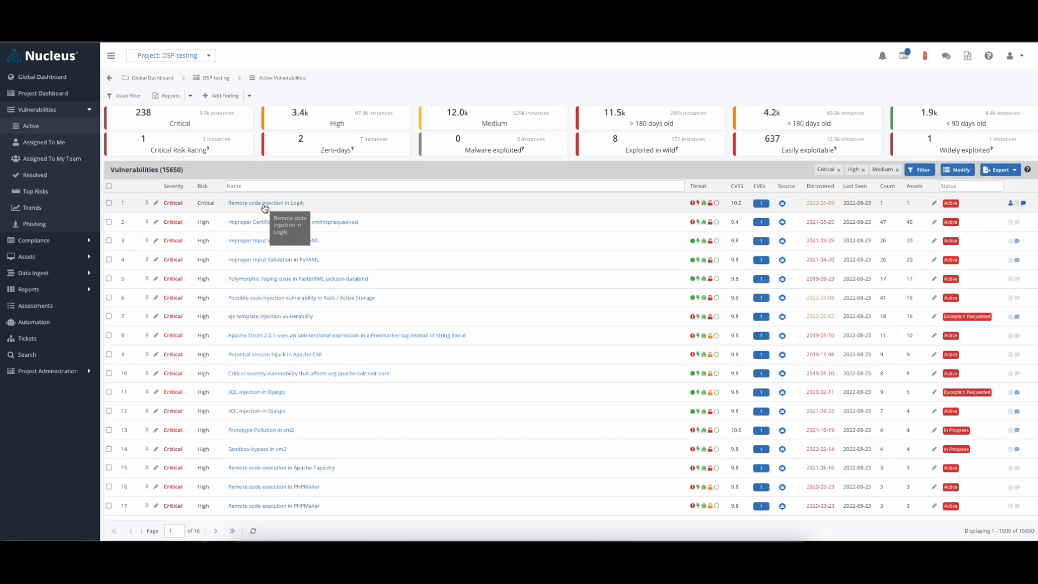
{"action": "left_click", "coordinate": [266, 202]}
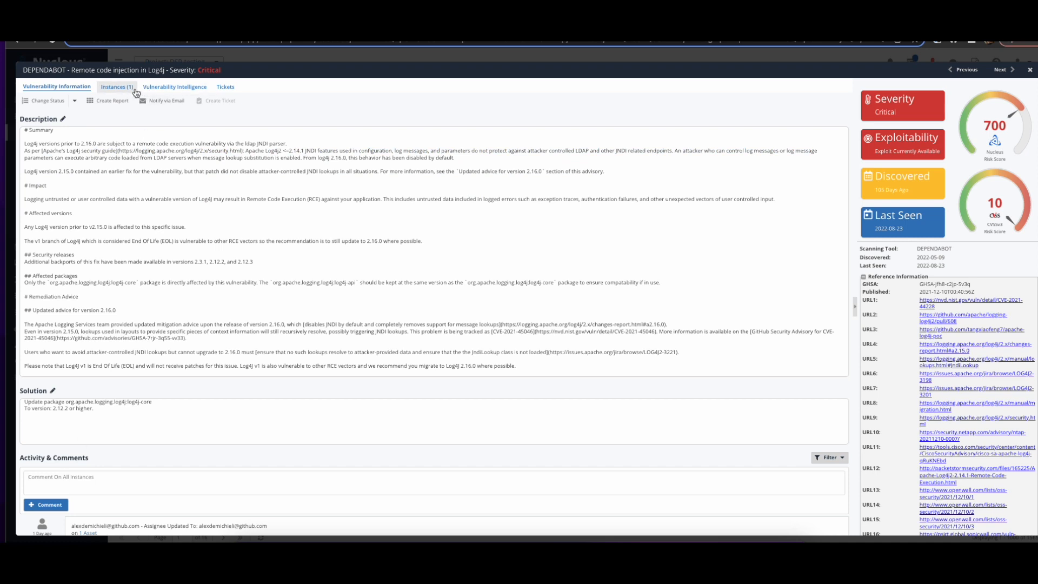
- Show the Log4j finding's single affected instance in pom.xml
{"action": "left_click", "coordinate": [111, 99]}
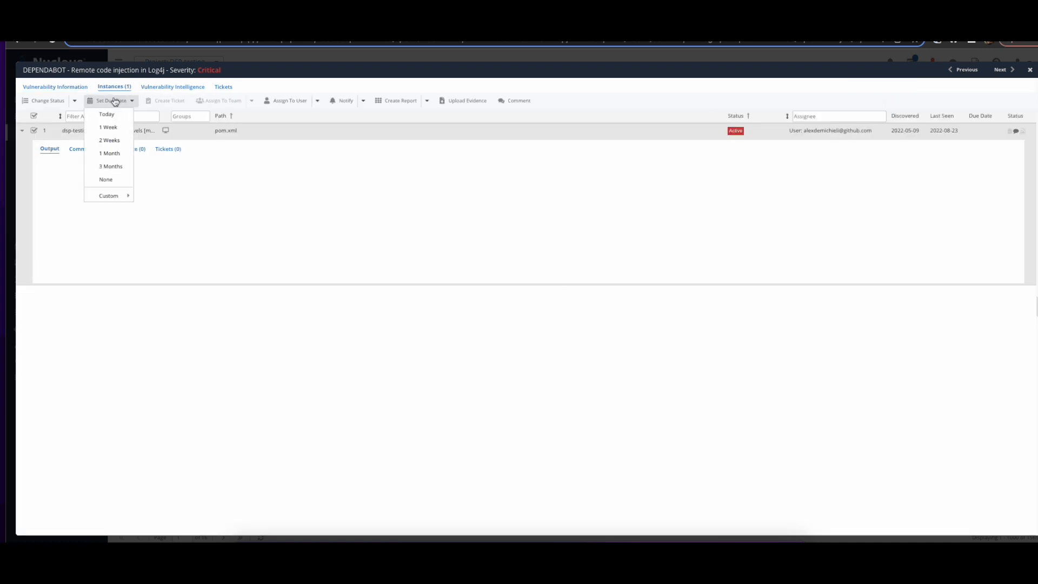
- Show the Assign To User options for the Log4j instance
{"action": "left_click", "coordinate": [289, 99]}
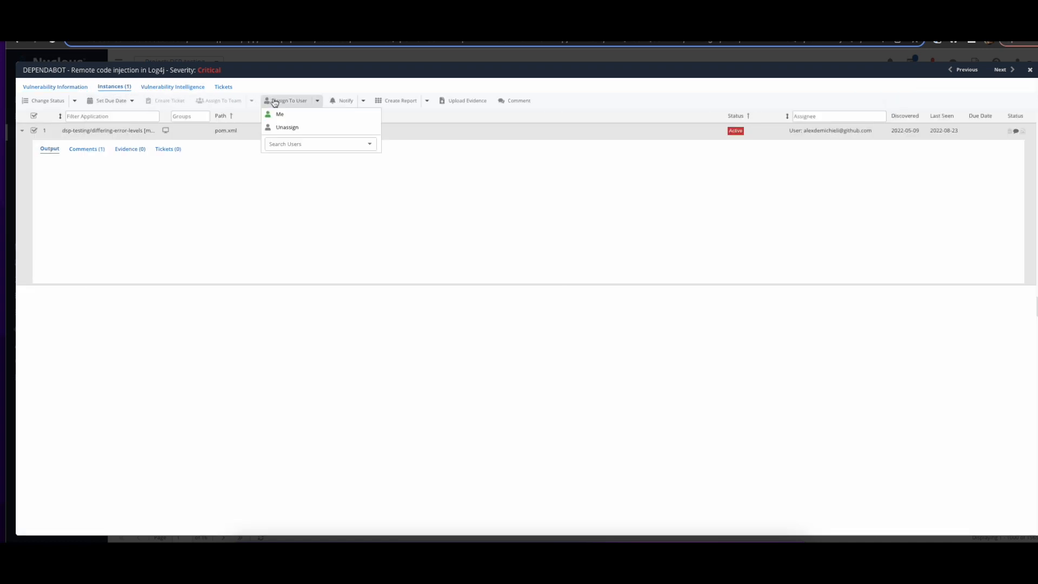
{"action": "mouse_move", "coordinate": [288, 128]}
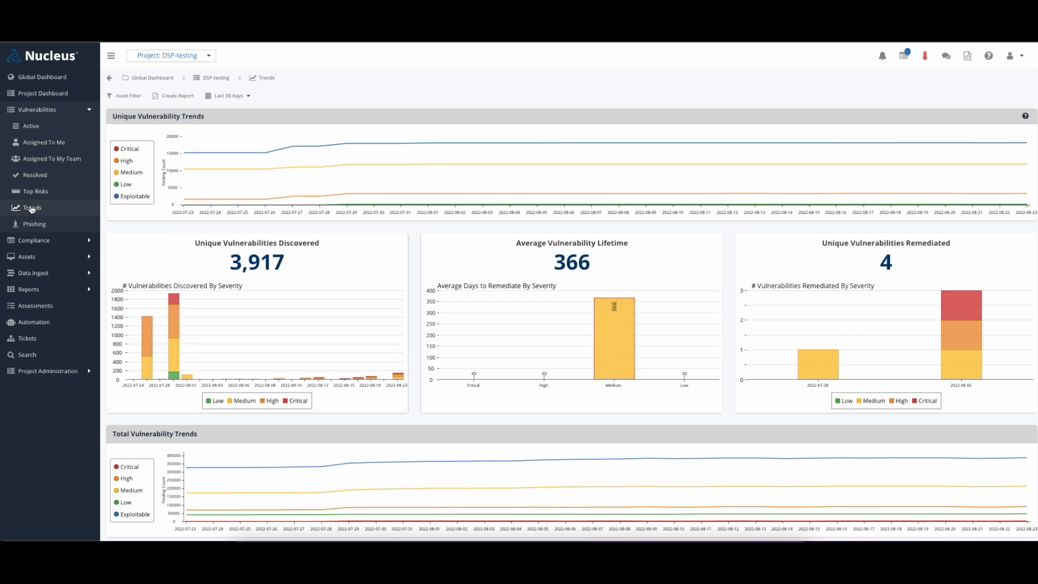
- Scroll through the project's unique and total vulnerability trend charts
{"action": "scroll", "scroll_direction": "down", "scroll_amount": 3}
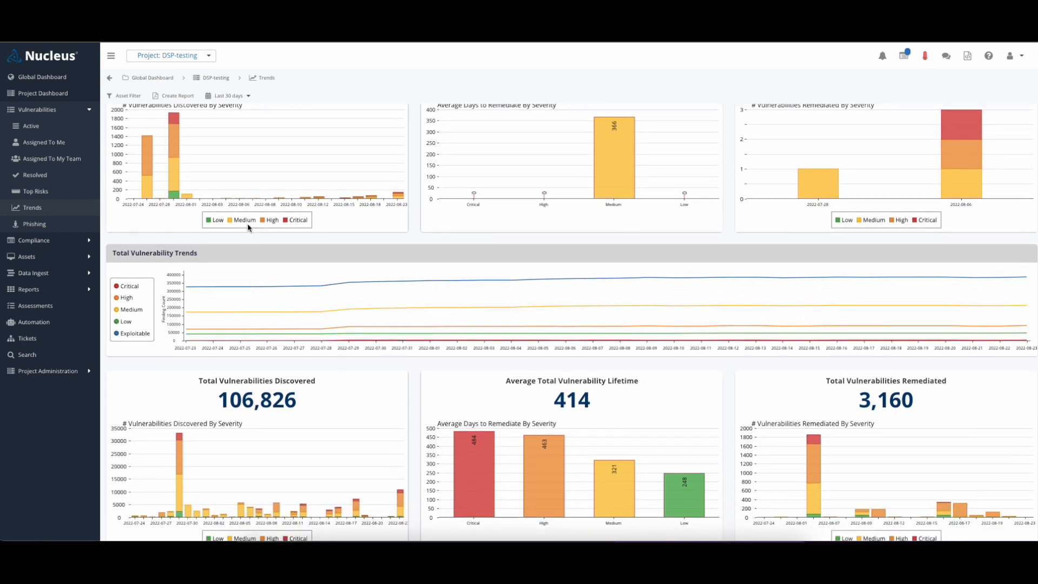
{"action": "scroll", "scroll_direction": "down", "scroll_amount": 3}
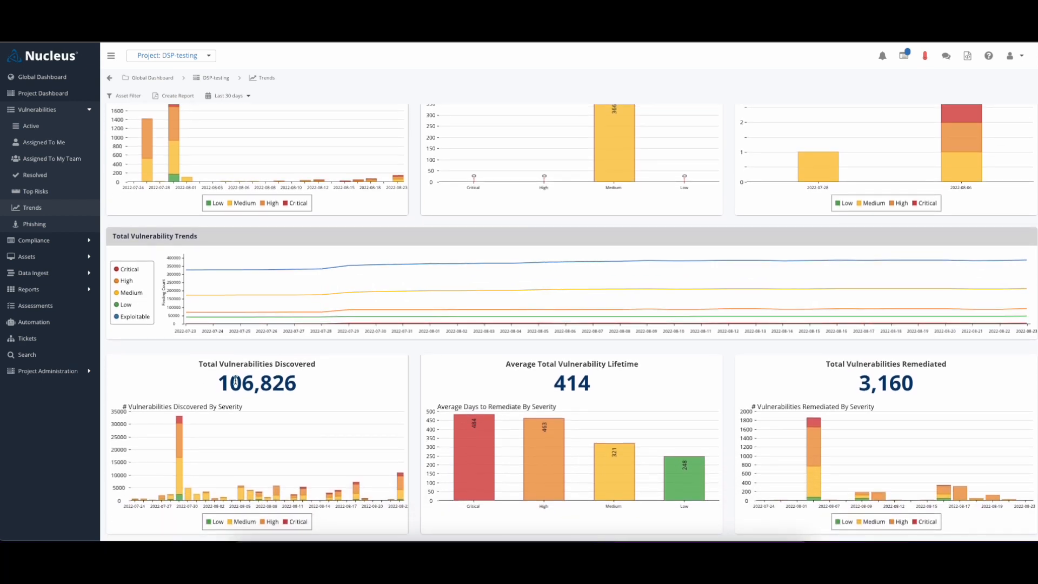
{"action": "mouse_move", "coordinate": [468, 366]}
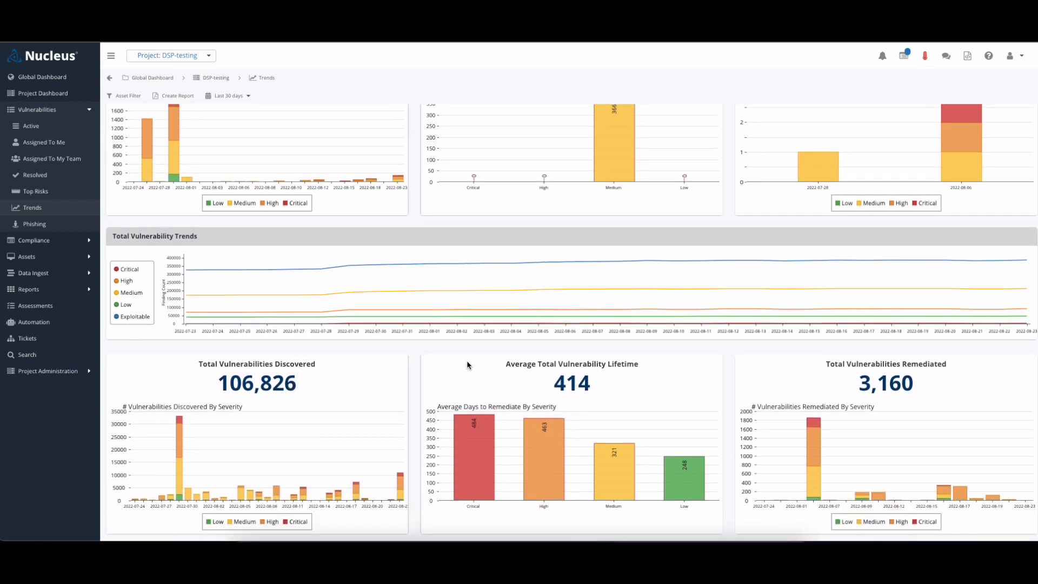
{"action": "scroll", "scroll_direction": "up", "scroll_amount": 3}
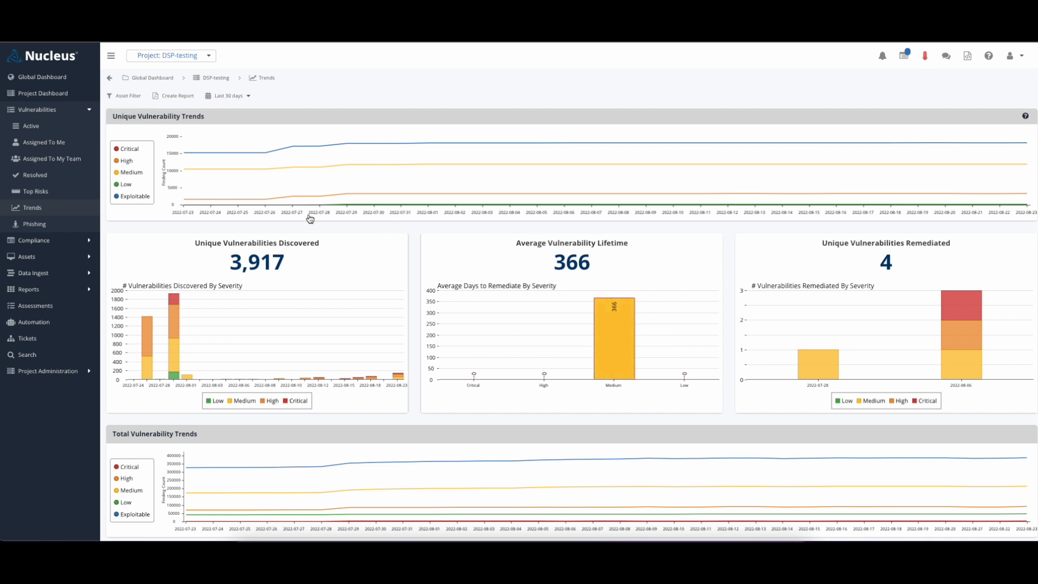
{"action": "scroll", "scroll_direction": "down", "scroll_amount": 3}
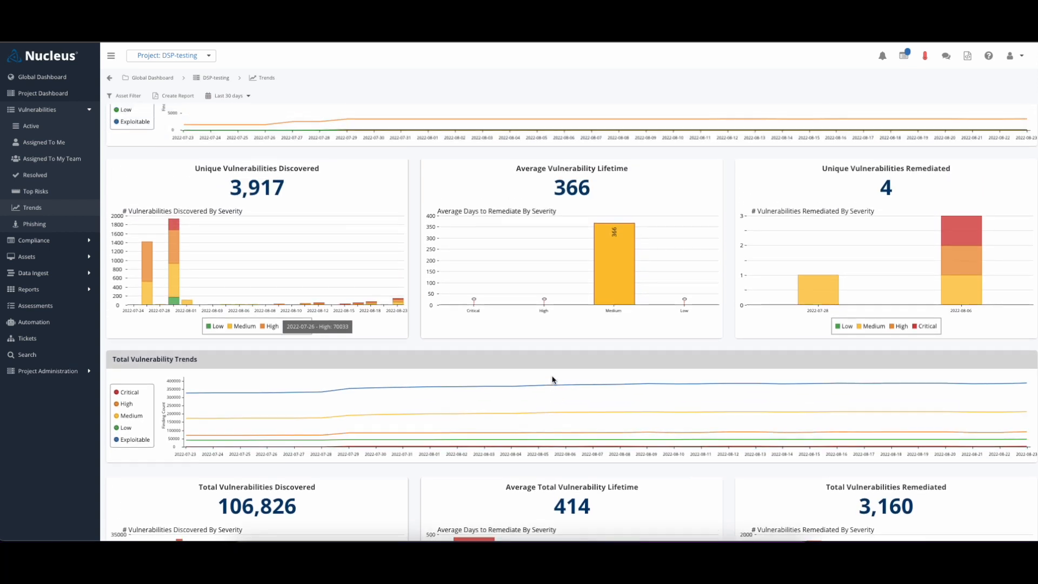
- Go to Asset Management and show the dsp-testing/ghas-intro-6 asset's details
{"action": "left_click", "coordinate": [48, 144]}
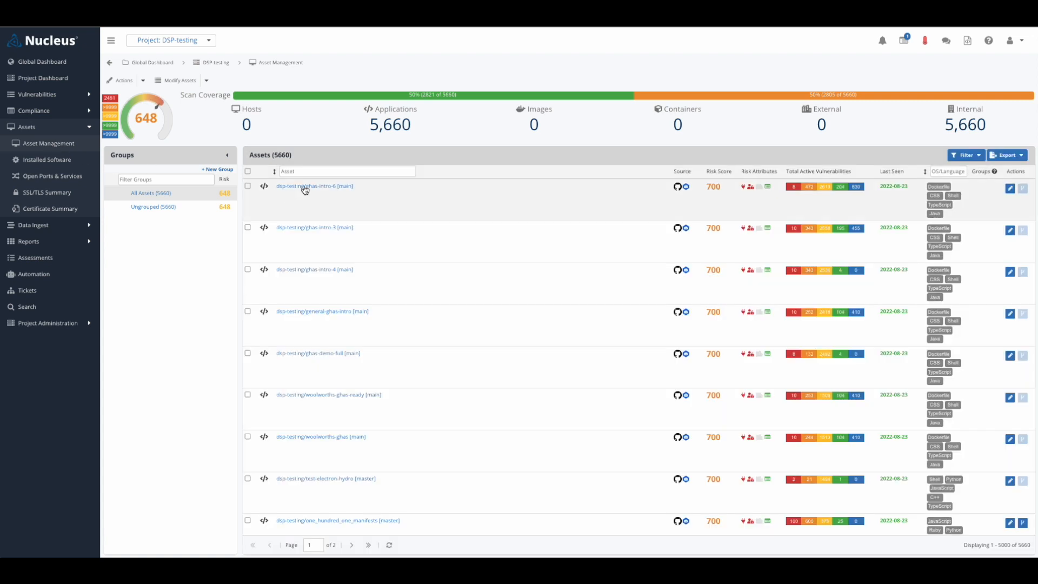
{"action": "left_click", "coordinate": [315, 186]}
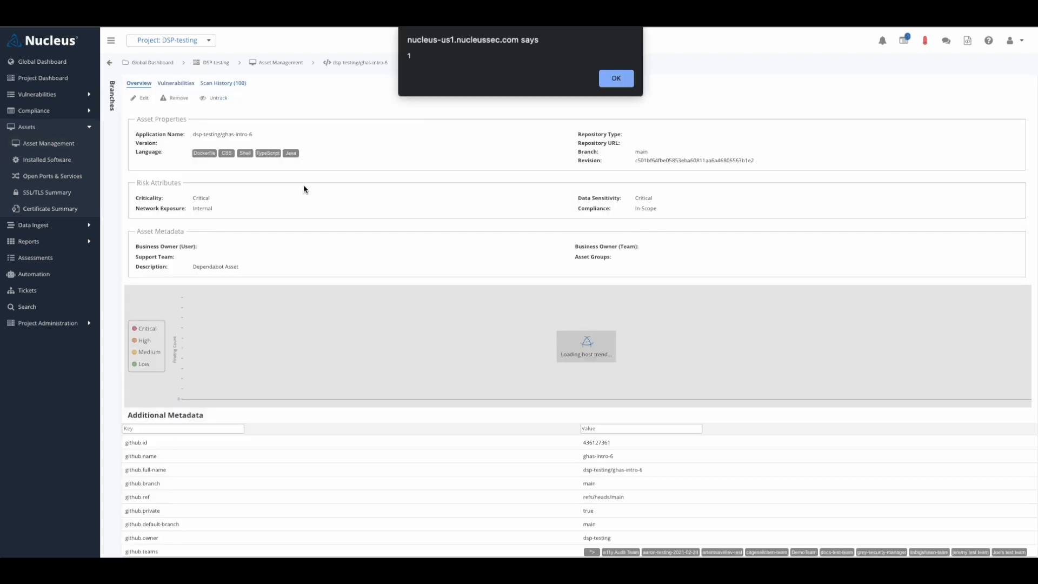
- Dismiss the notice and show the ghas-intro-6 asset's scan history of 100 scans
{"action": "left_click", "coordinate": [614, 78]}
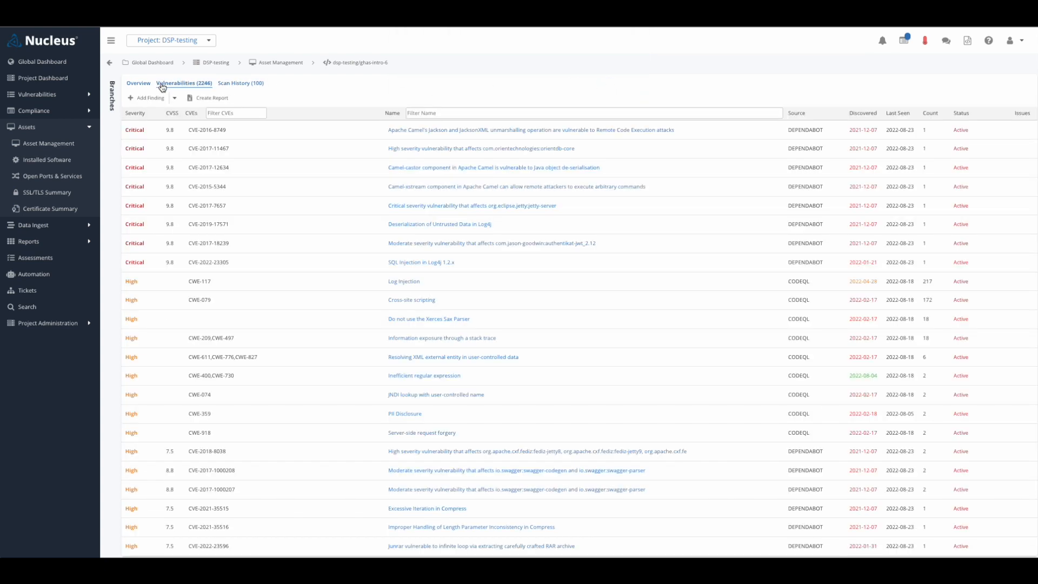
{"action": "left_click", "coordinate": [240, 83]}
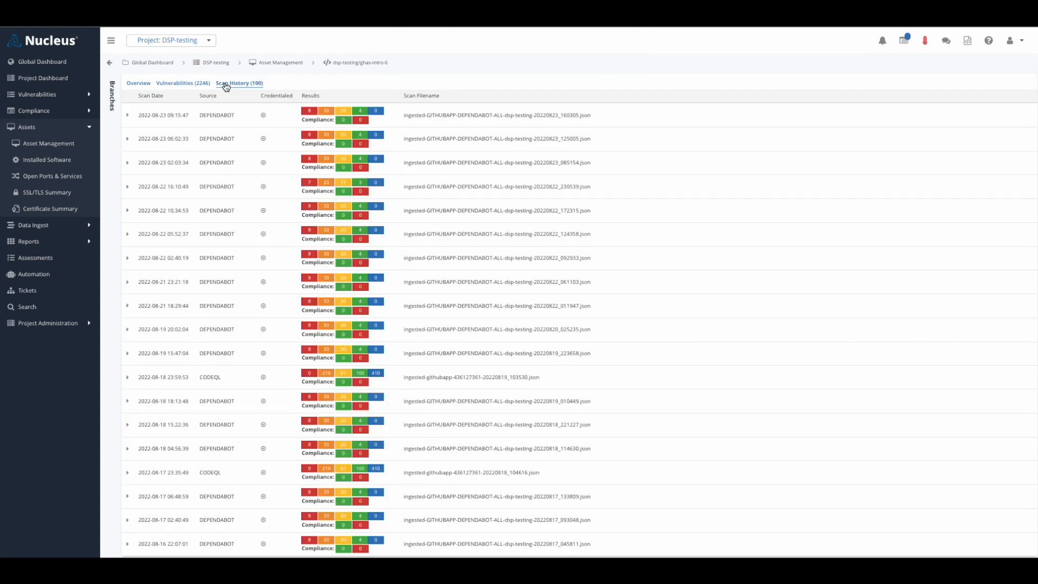